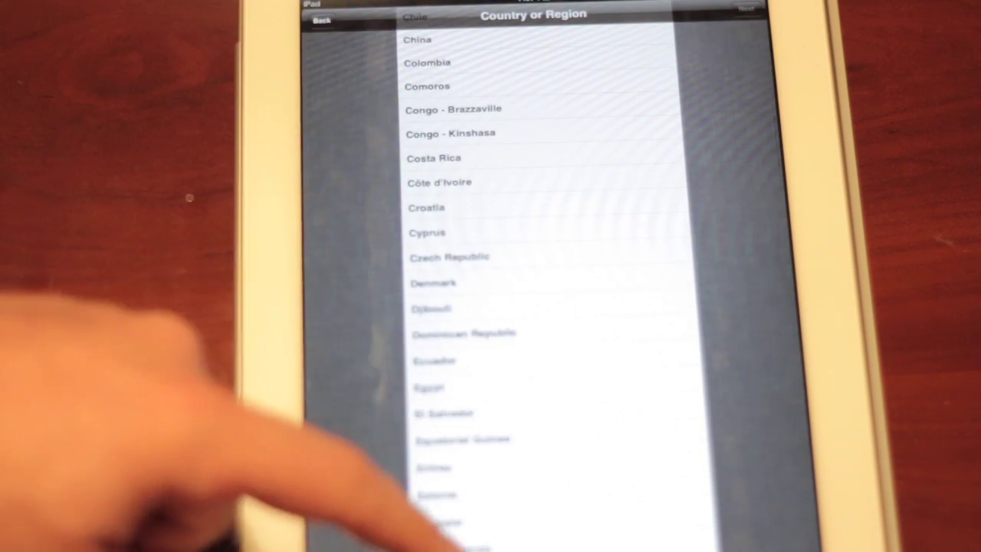
# Scroll the Country or Region list to find the desired country
pyautogui.scroll(-3)
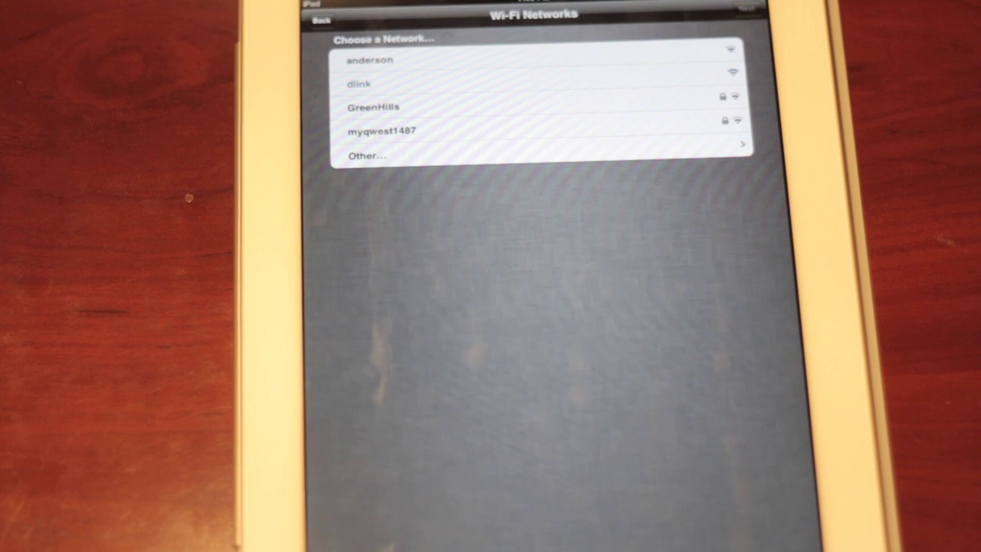
# Join a wireless network from the Choose a Network list
pyautogui.click(355, 83)
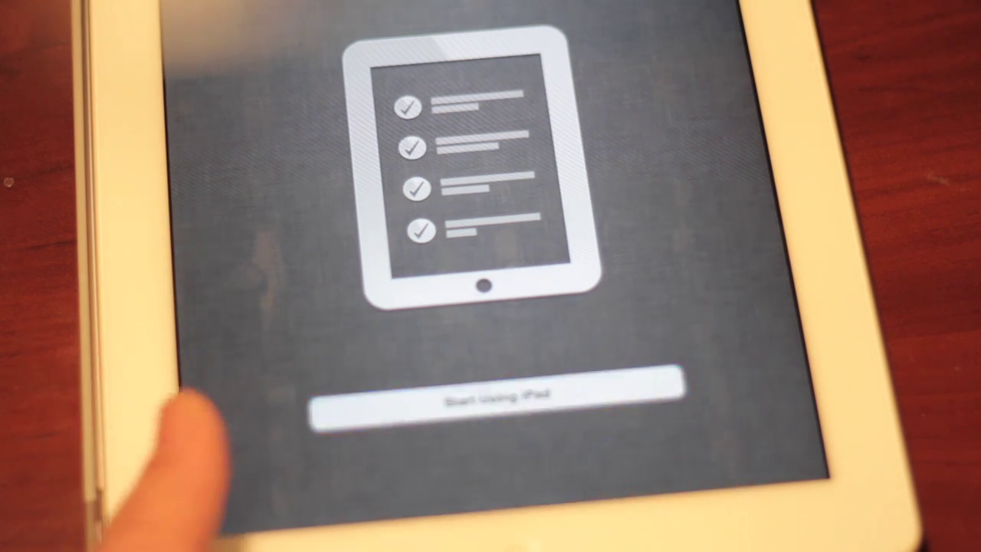
# Choose Start Using iPad to leave setup and reach the home screen
pyautogui.click(502, 407)
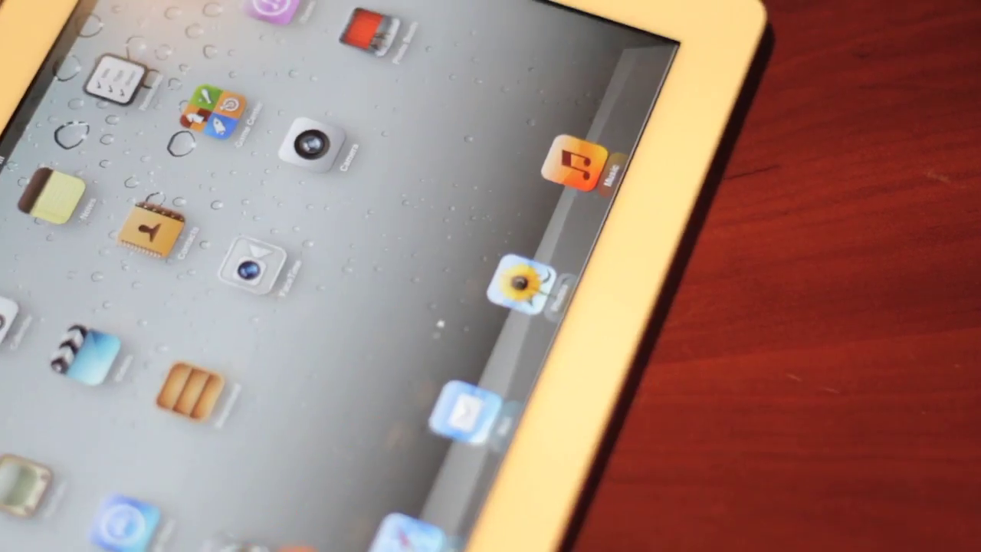